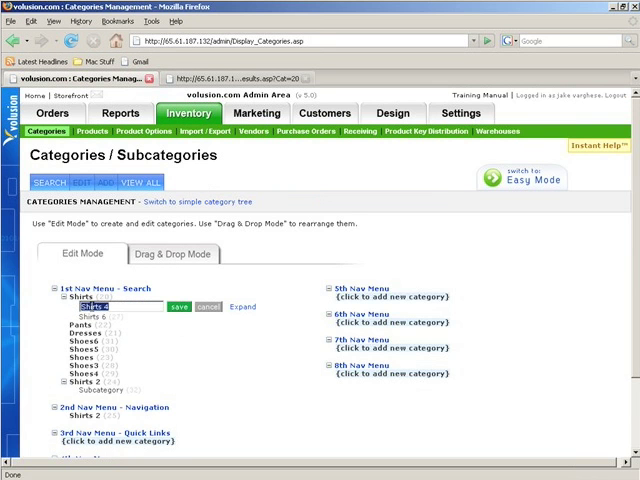
# - Add the Long Sleeve Shirts and Short Sleeve Shirts subcategories under Shirts and save them
pyautogui.write('Long Sleeve')
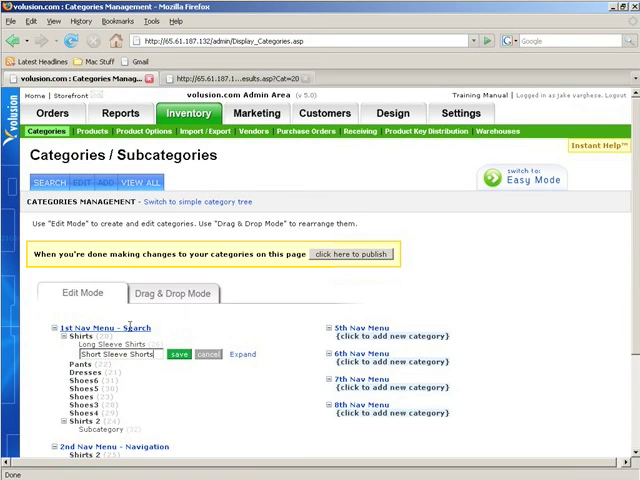
pyautogui.click(178, 356)
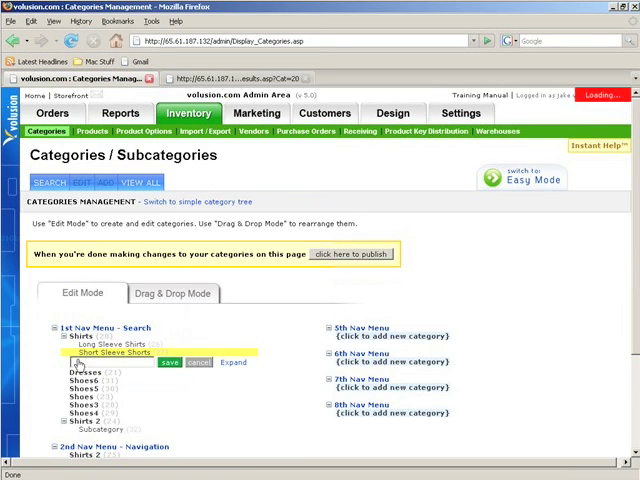
# - Add a TShirts subcategory under Shirts, save it, and view the storefront Shirts page
pyautogui.click(168, 362)
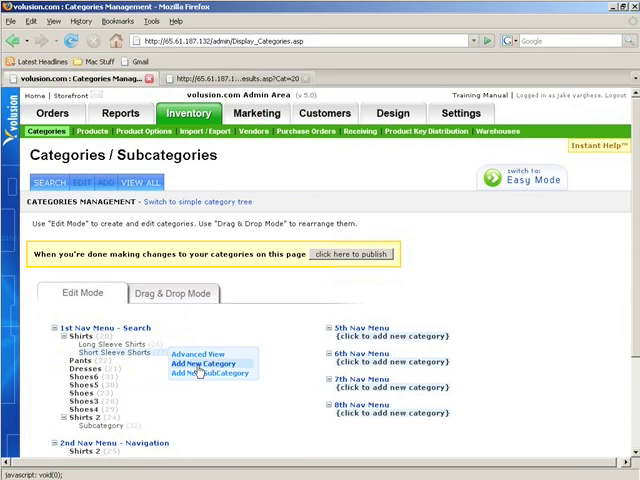
pyautogui.click(202, 364)
pyautogui.write('TShirt')
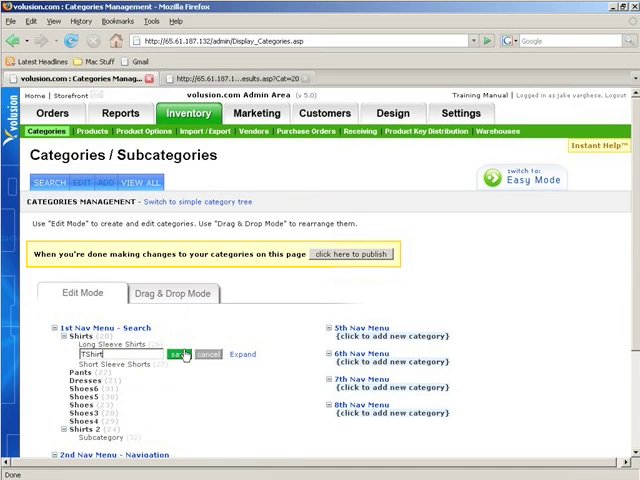
pyautogui.click(194, 356)
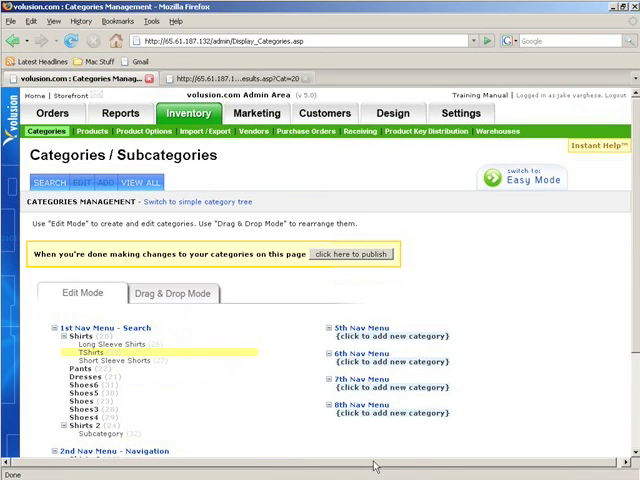
pyautogui.click(352, 254)
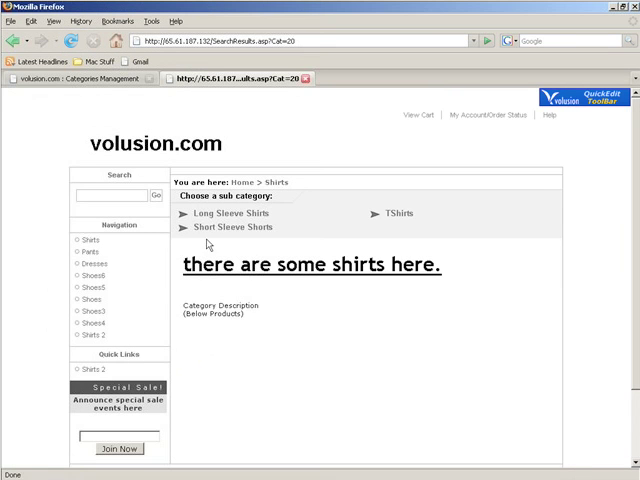
pyautogui.moveTo(380, 212)
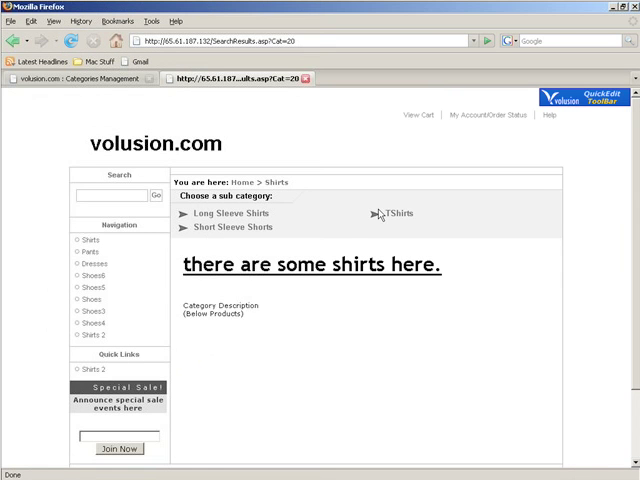
pyautogui.moveTo(308, 216)
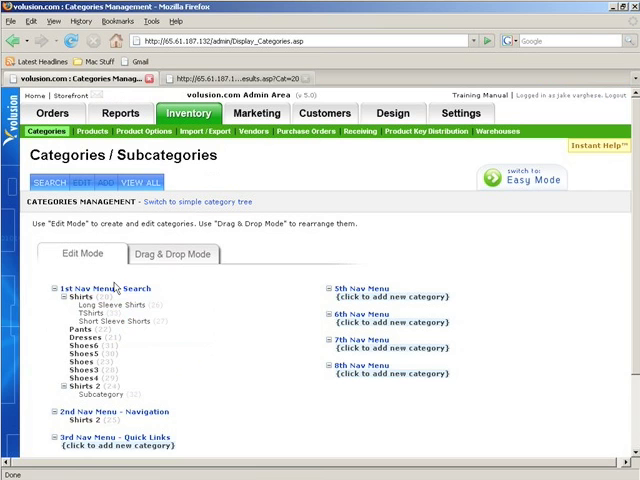
# - Show the Shirts category in Advanced View with the Customizable SubCategory Display section expanded
pyautogui.rightClick(72, 296)
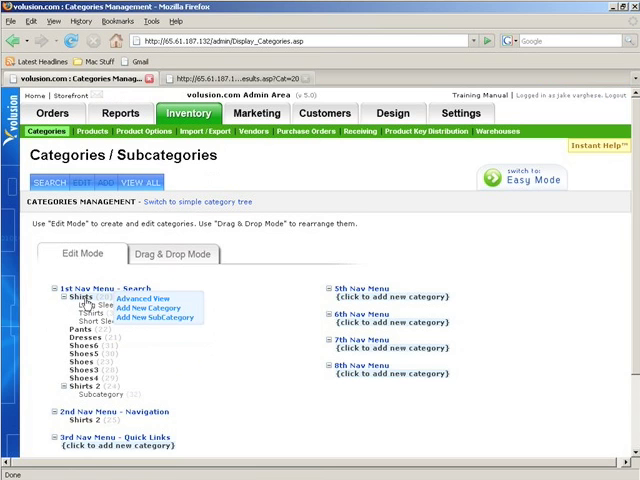
pyautogui.moveTo(150, 298)
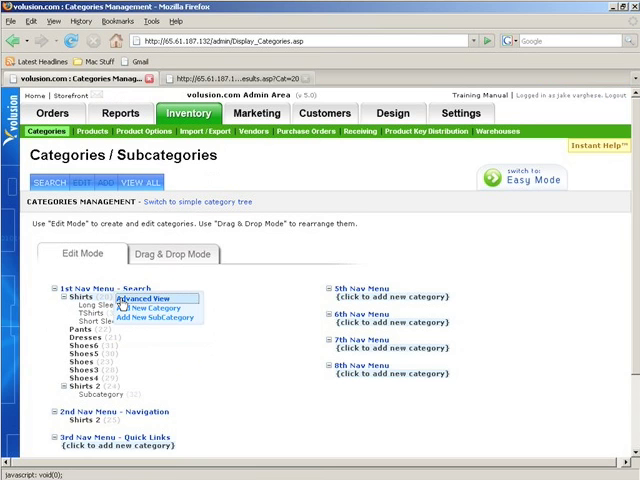
pyautogui.click(148, 300)
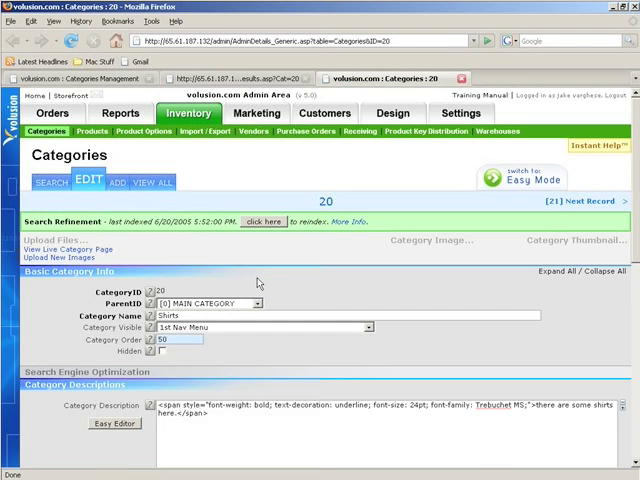
pyautogui.scroll(-3)
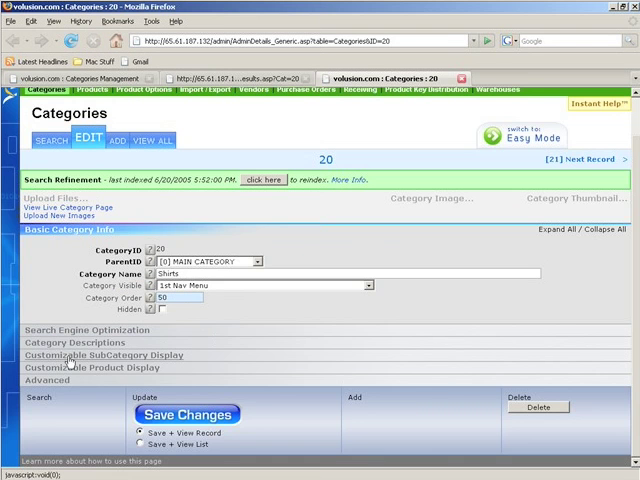
pyautogui.click(108, 356)
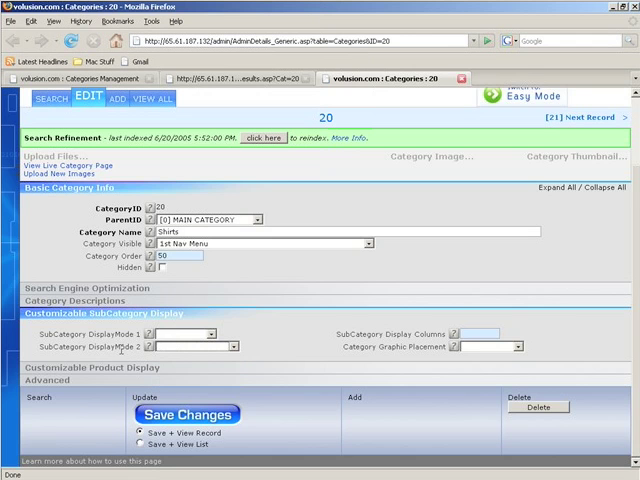
pyautogui.moveTo(178, 336)
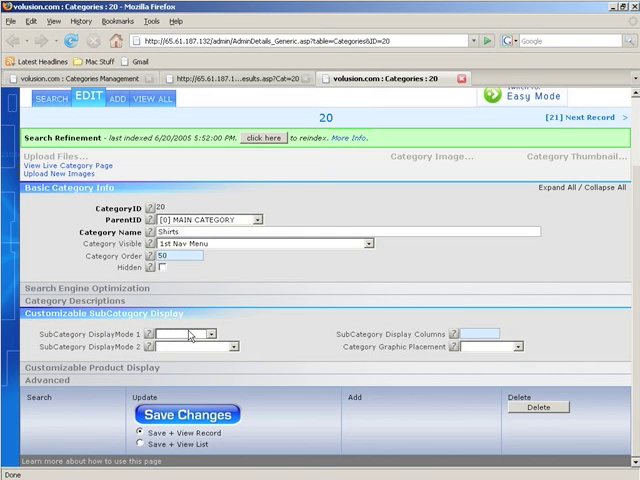
# - Set SubCategory DisplayMode 1 to Left Side, save, and check the storefront Shirts page
pyautogui.click(210, 332)
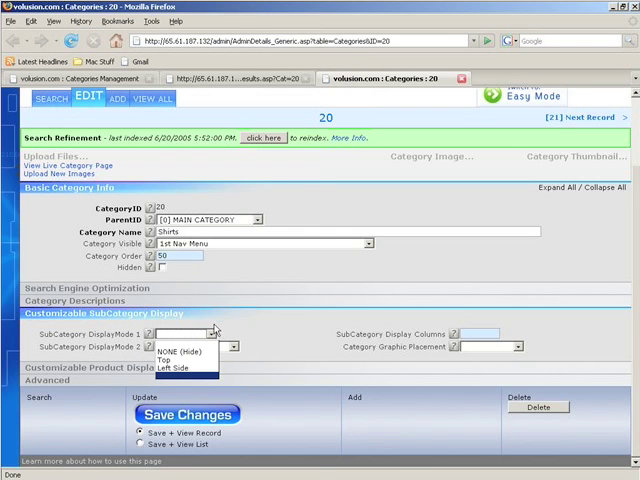
pyautogui.click(240, 80)
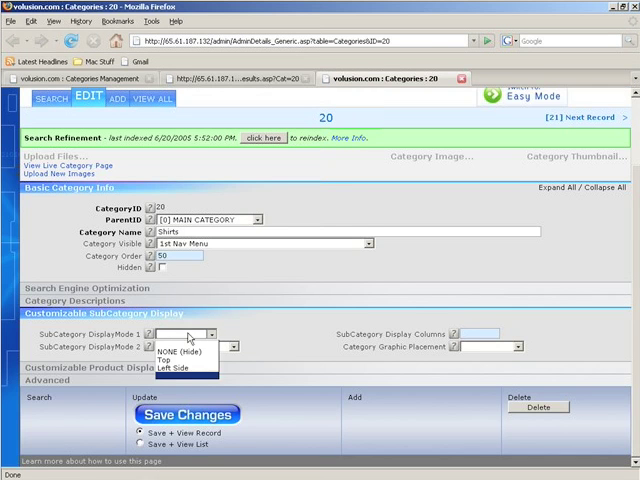
pyautogui.click(176, 348)
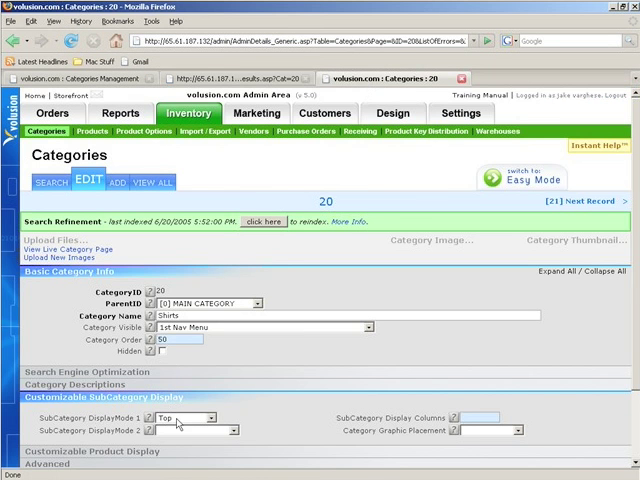
pyautogui.click(184, 416)
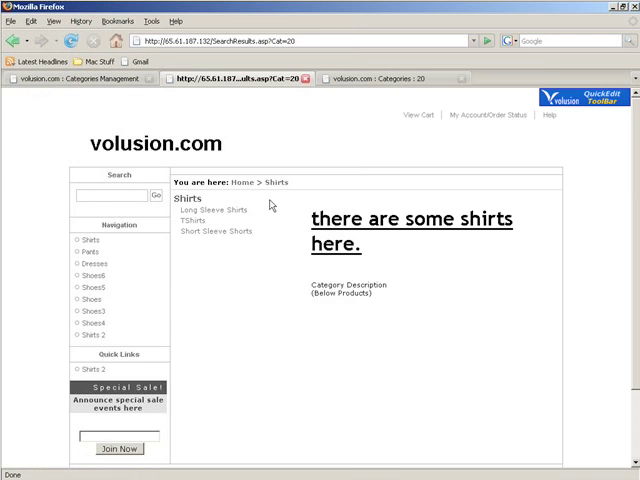
pyautogui.scroll(-3)
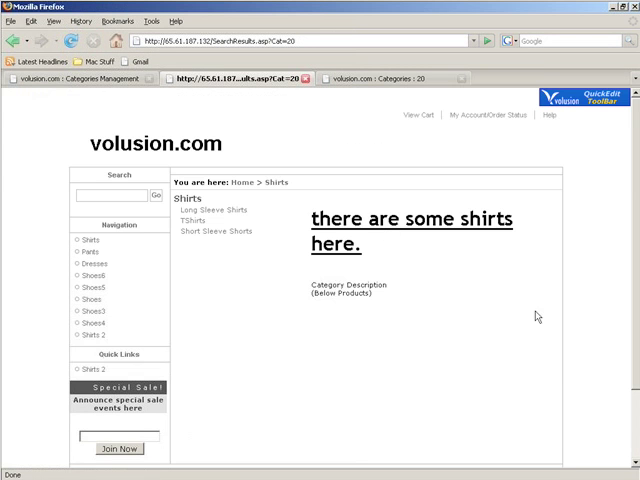
pyautogui.moveTo(200, 210)
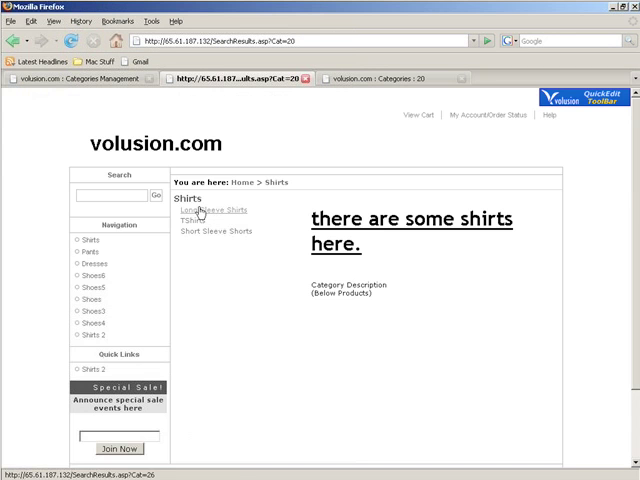
pyautogui.moveTo(560, 228)
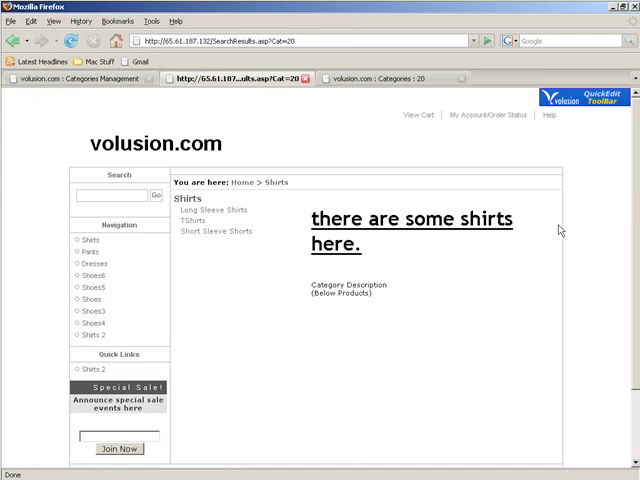
pyautogui.moveTo(410, 382)
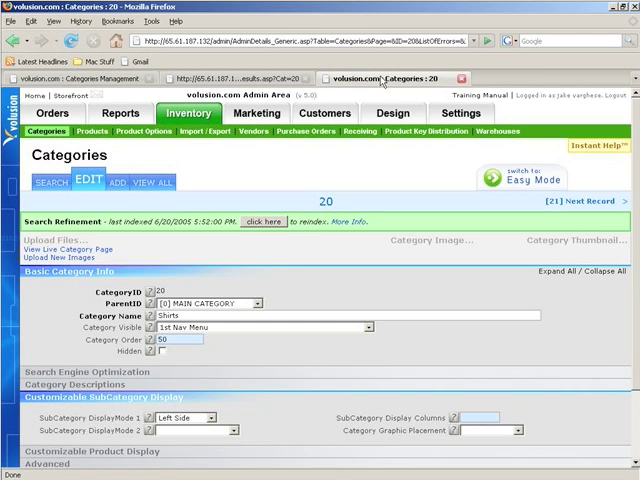
# - Set SubCategory DisplayMode 1 for Shirts to Top
pyautogui.scroll(-3)
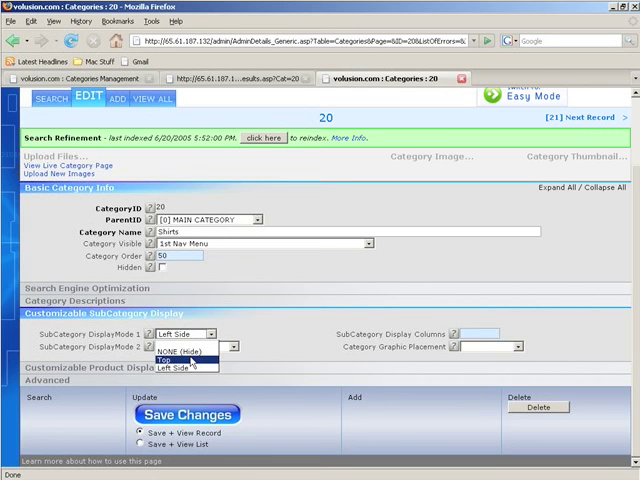
pyautogui.click(190, 360)
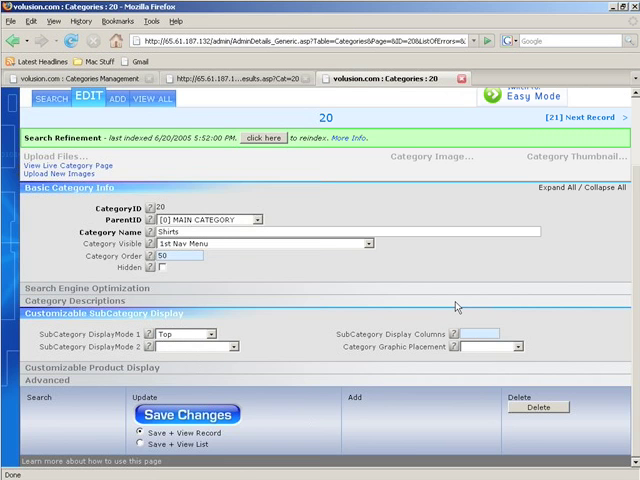
pyautogui.click(188, 414)
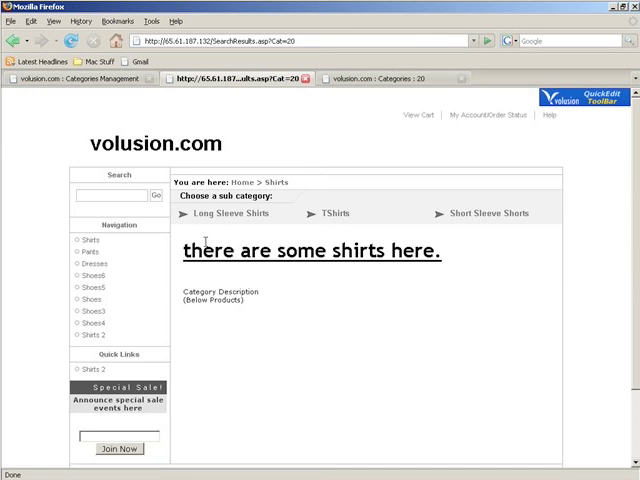
pyautogui.moveTo(376, 102)
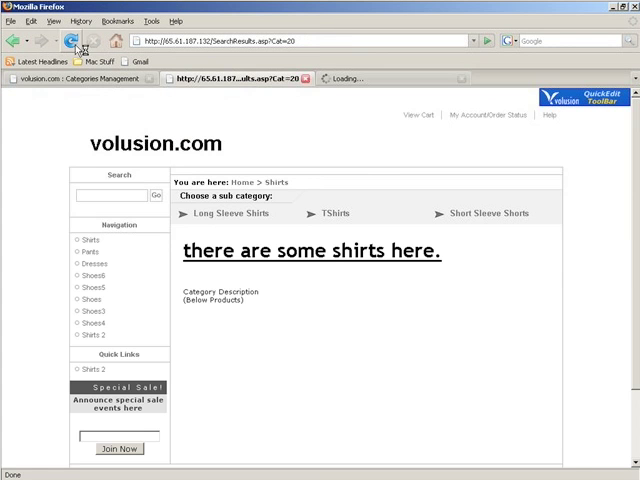
# - Reload the storefront Shirts page to see subcategories in two columns
pyautogui.click(72, 40)
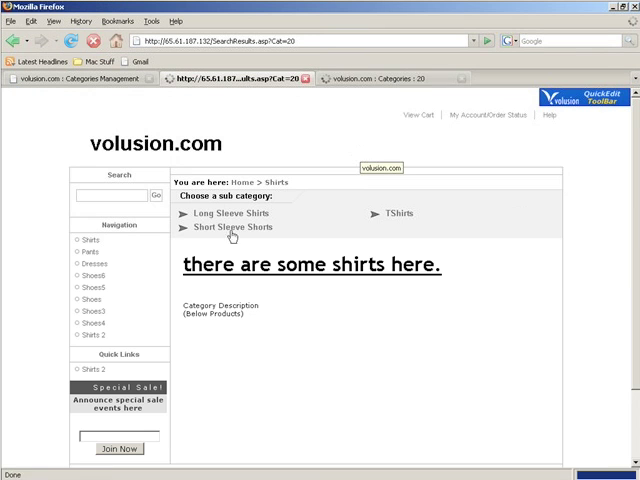
pyautogui.moveTo(228, 212)
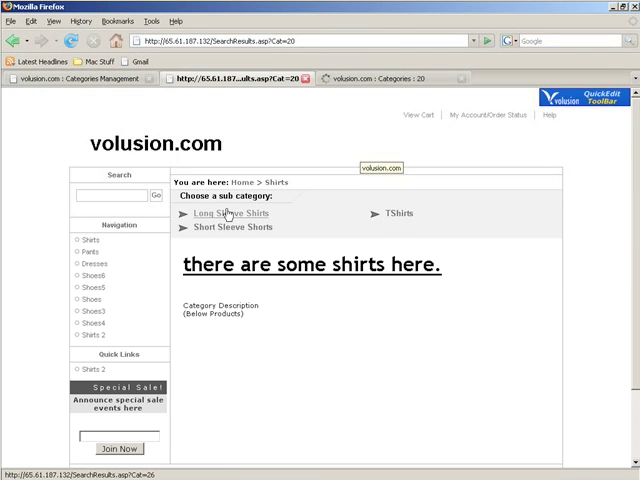